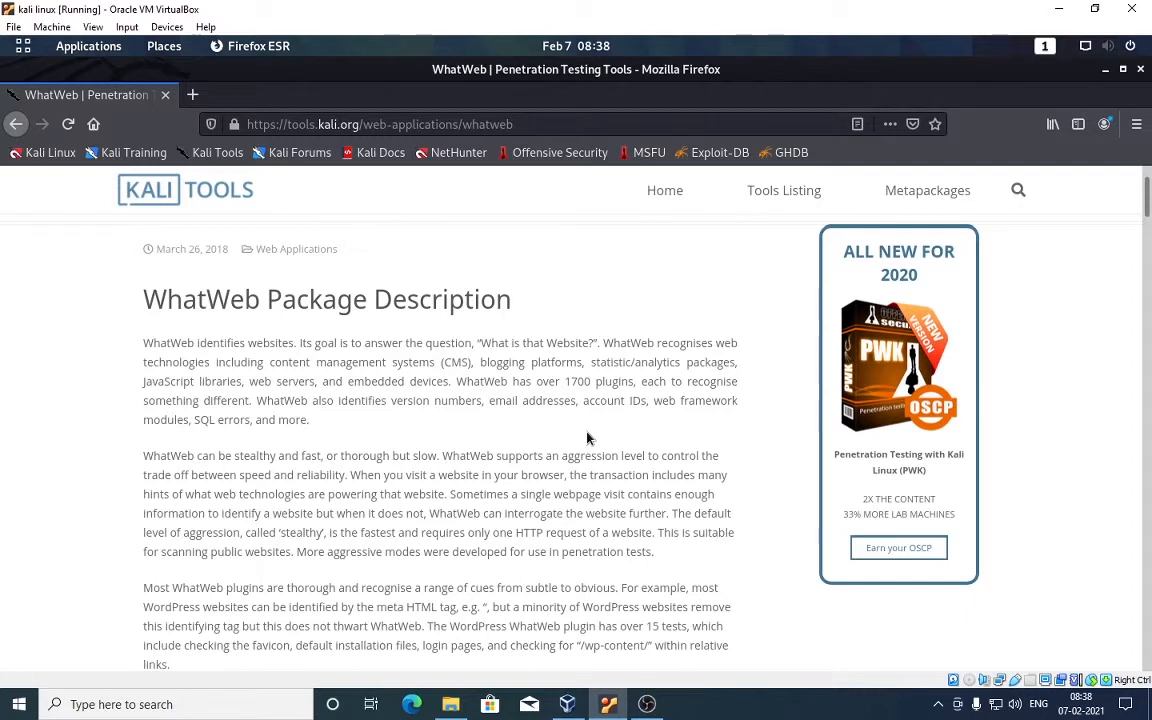
- Highlight the WhatWeb heading and the over-1700-plugins sentence while reading the Kali Tools page
double_click(200, 298)
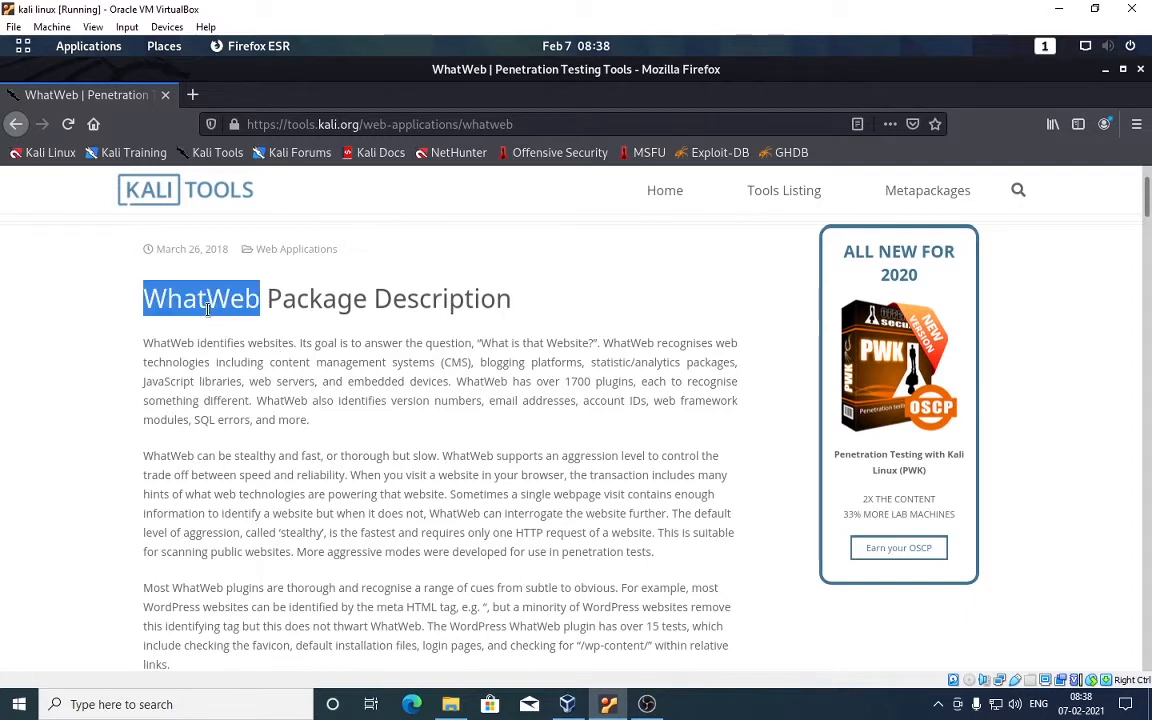
left_click(208, 308)
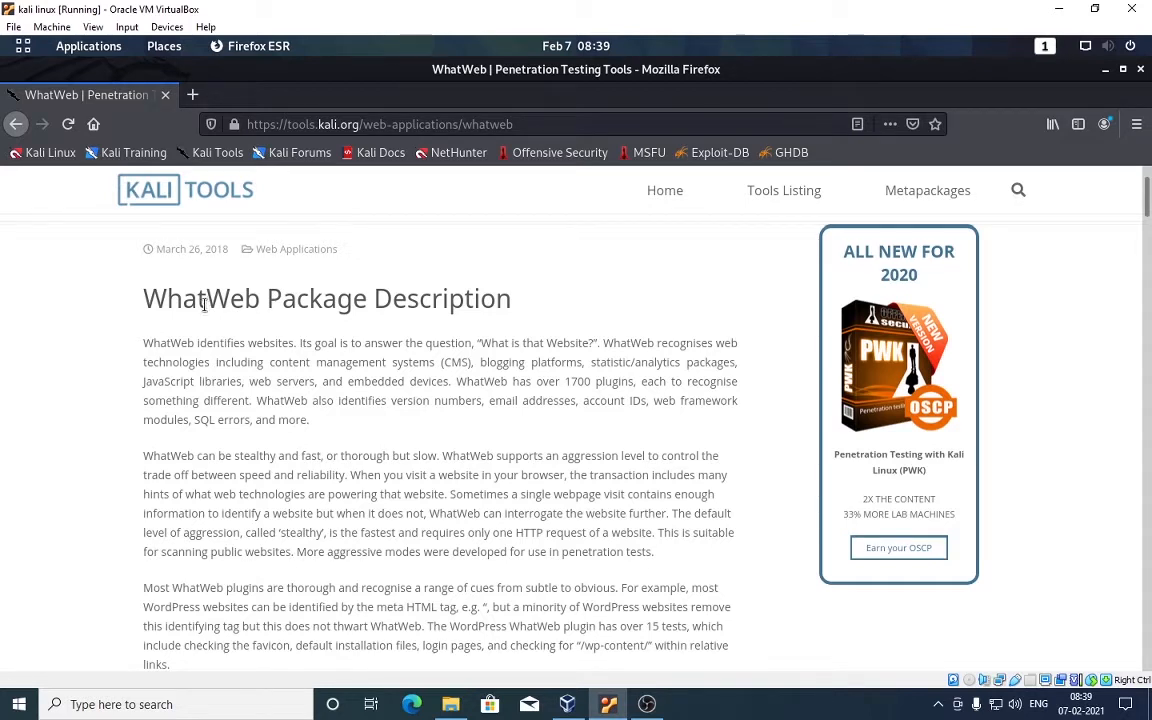
left_click_drag(456, 380, 620, 380)
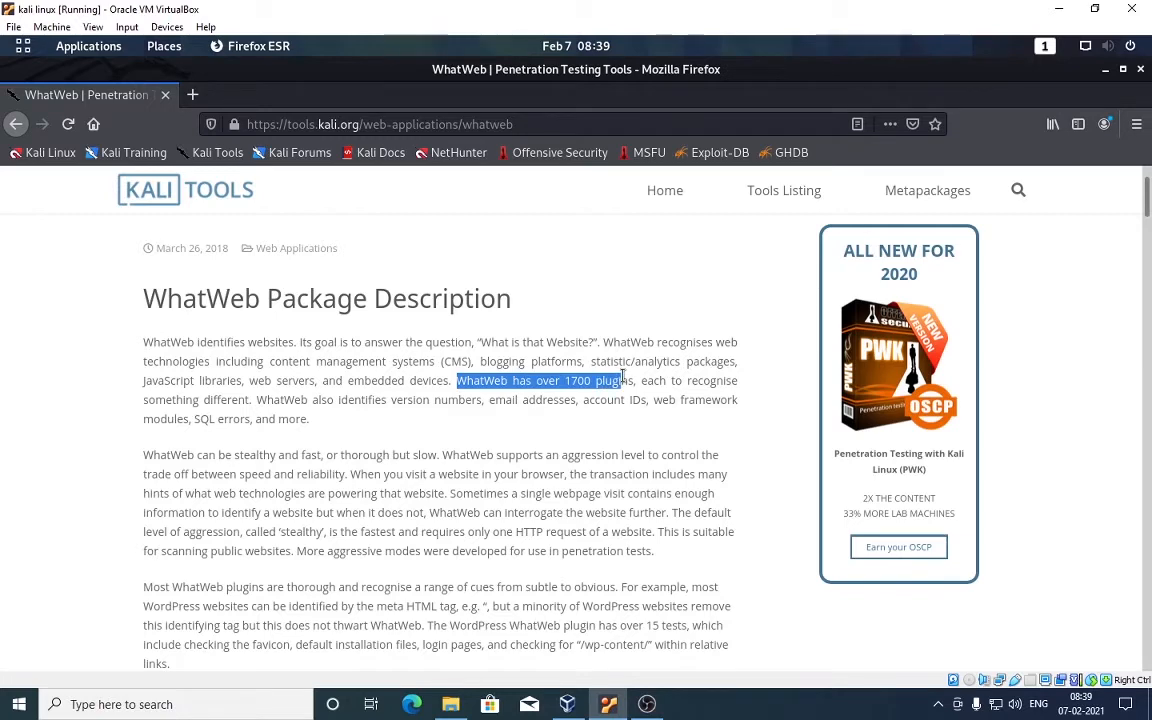
scroll("down", 3)
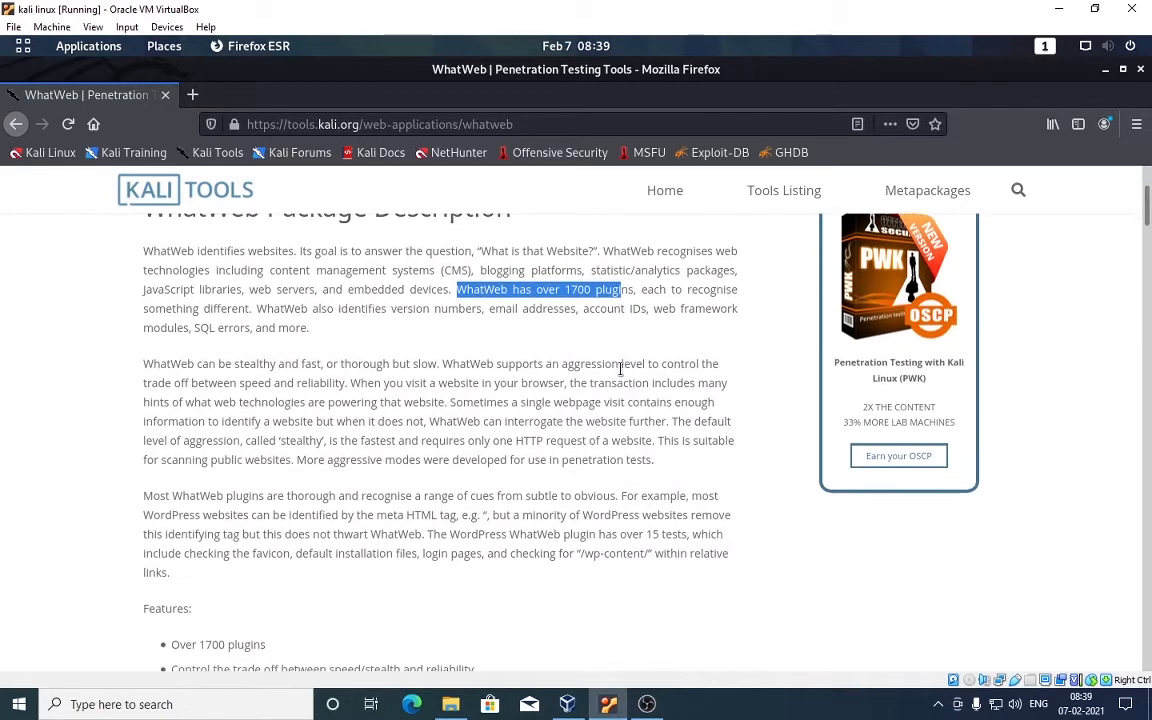
left_click_drag(670, 420, 656, 458)
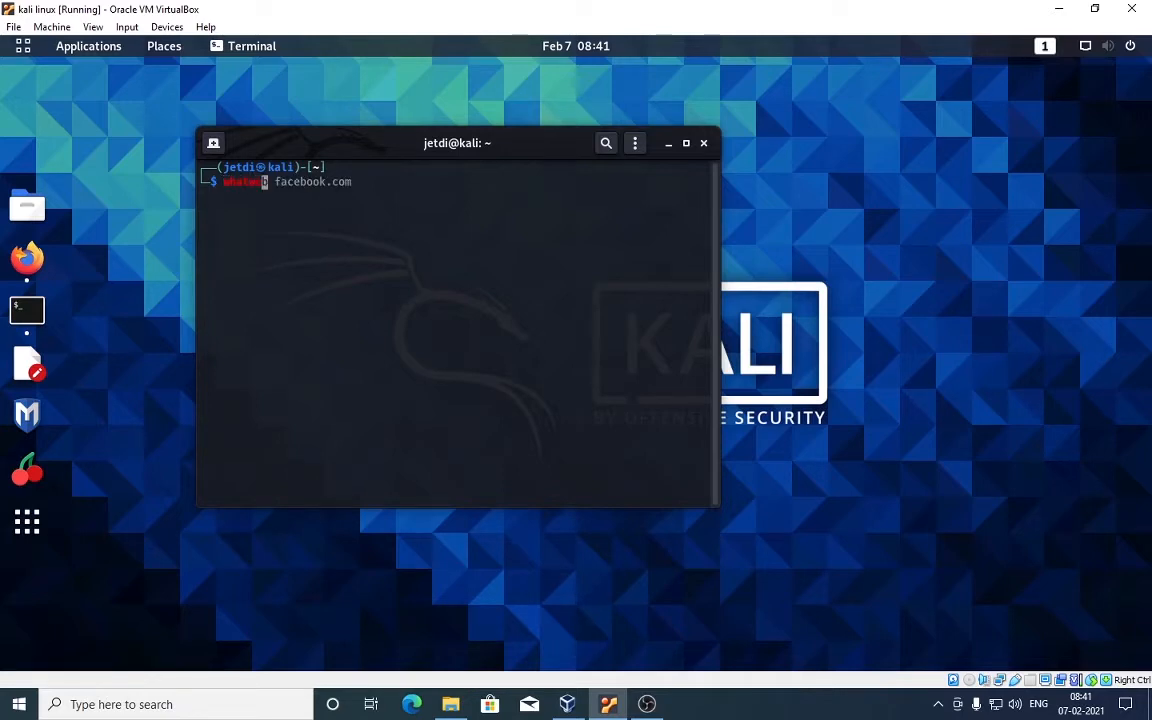
- Run whatweb facebook.com and get WhatWeb's short usage help listing target, aggression and verbose options
key("Return")
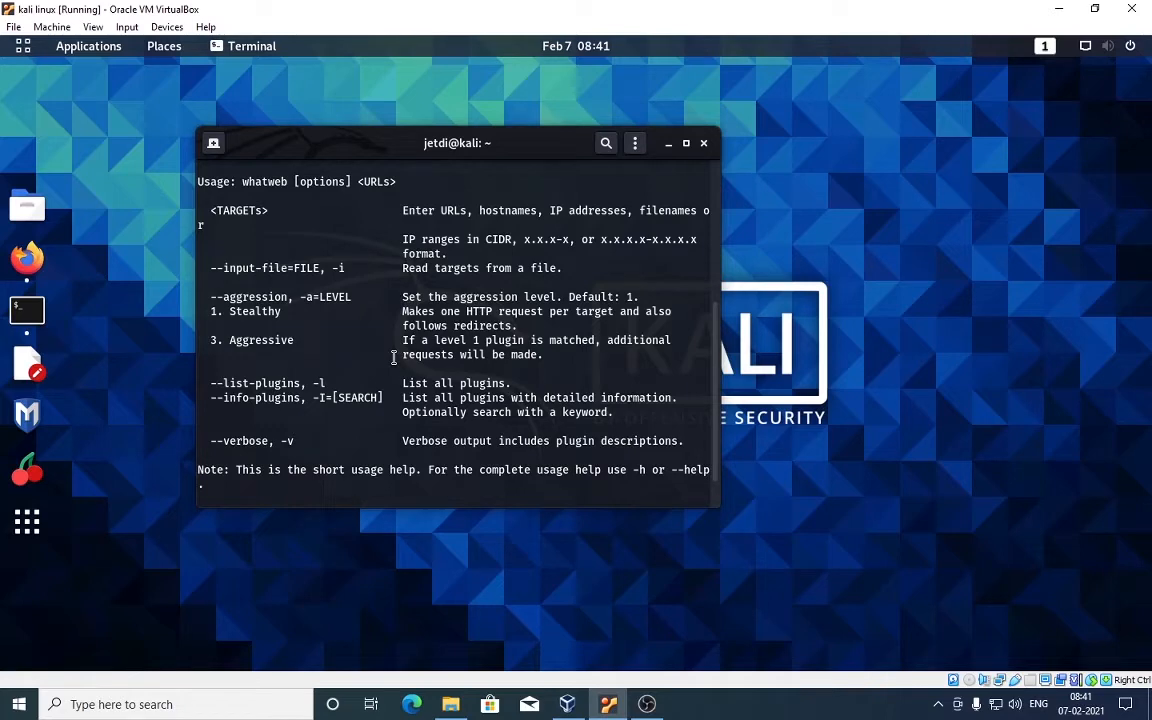
mouse_move(266, 264)
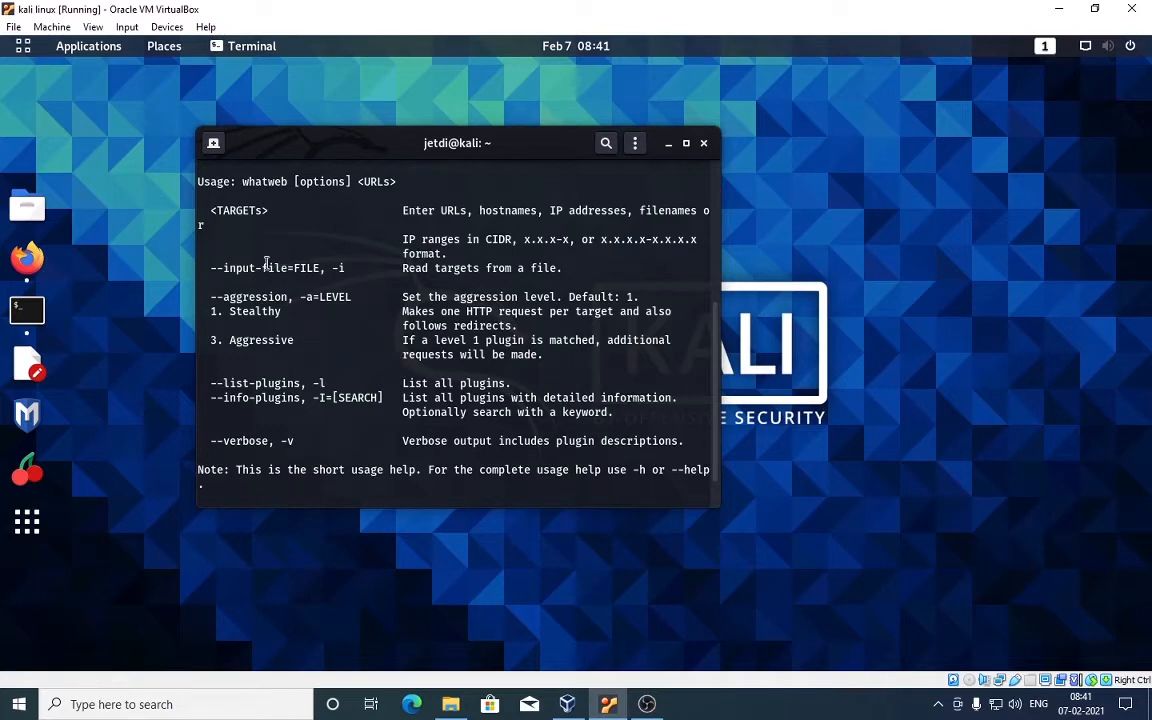
mouse_move(400, 212)
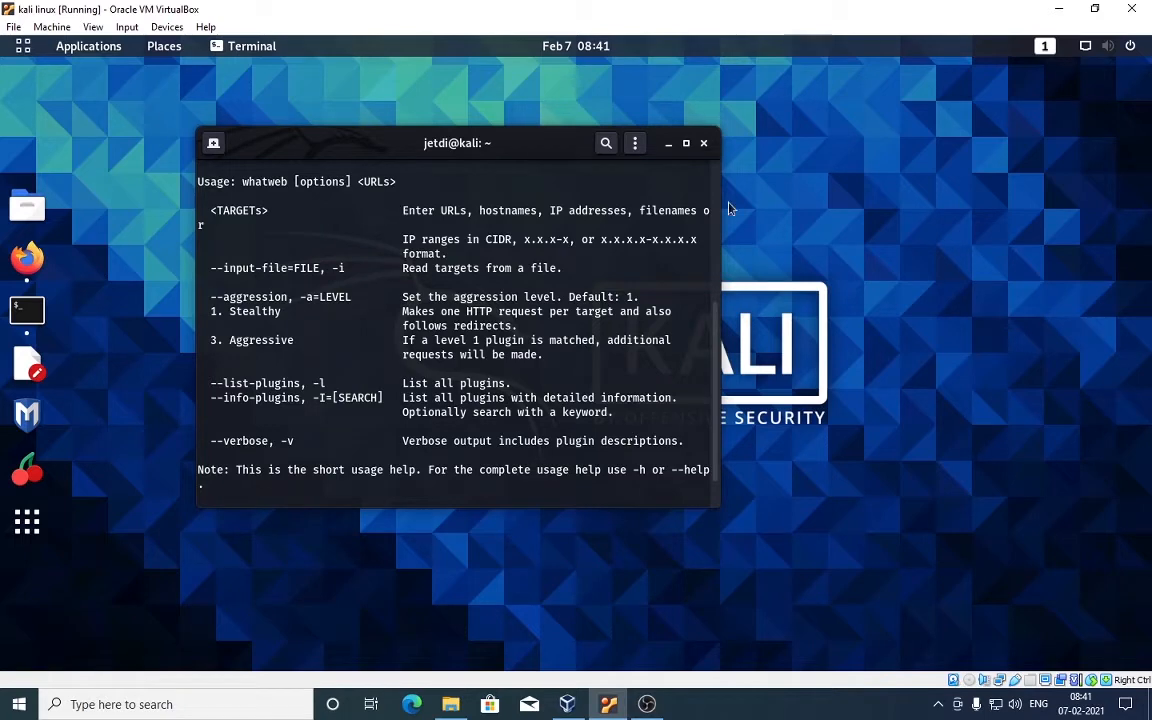
mouse_move(380, 300)
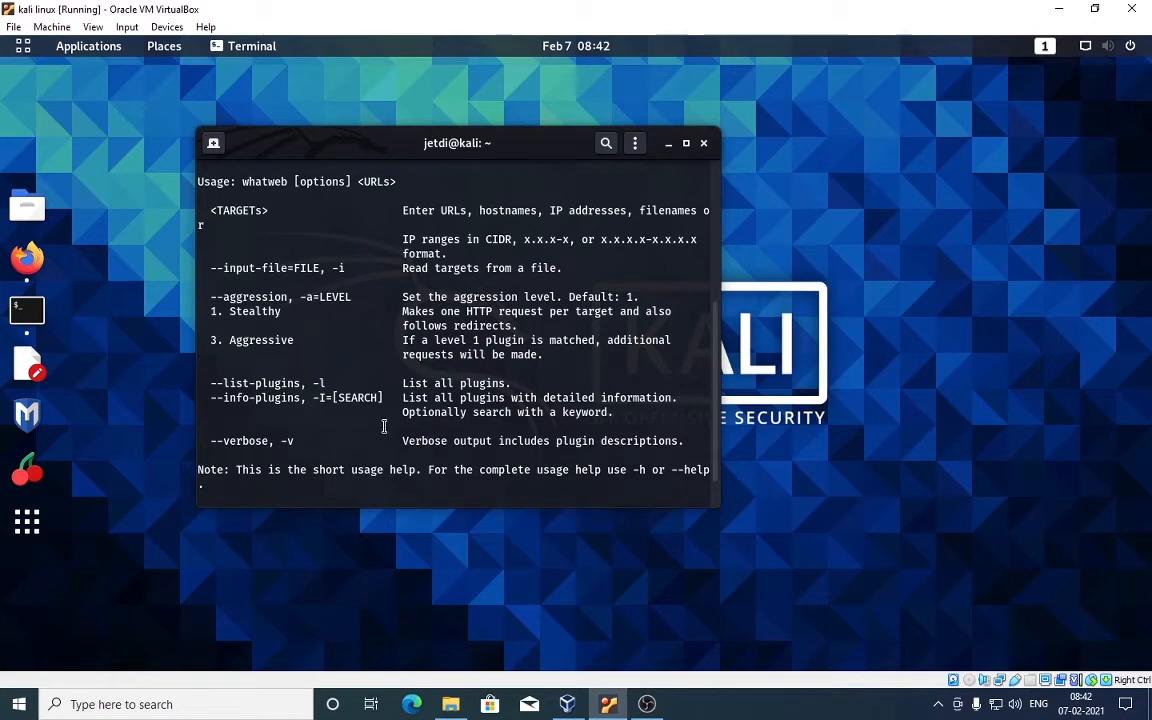
- Run whatweb --help and read the full options, four aggression levels and example usage
type("whatweb facebook.com")
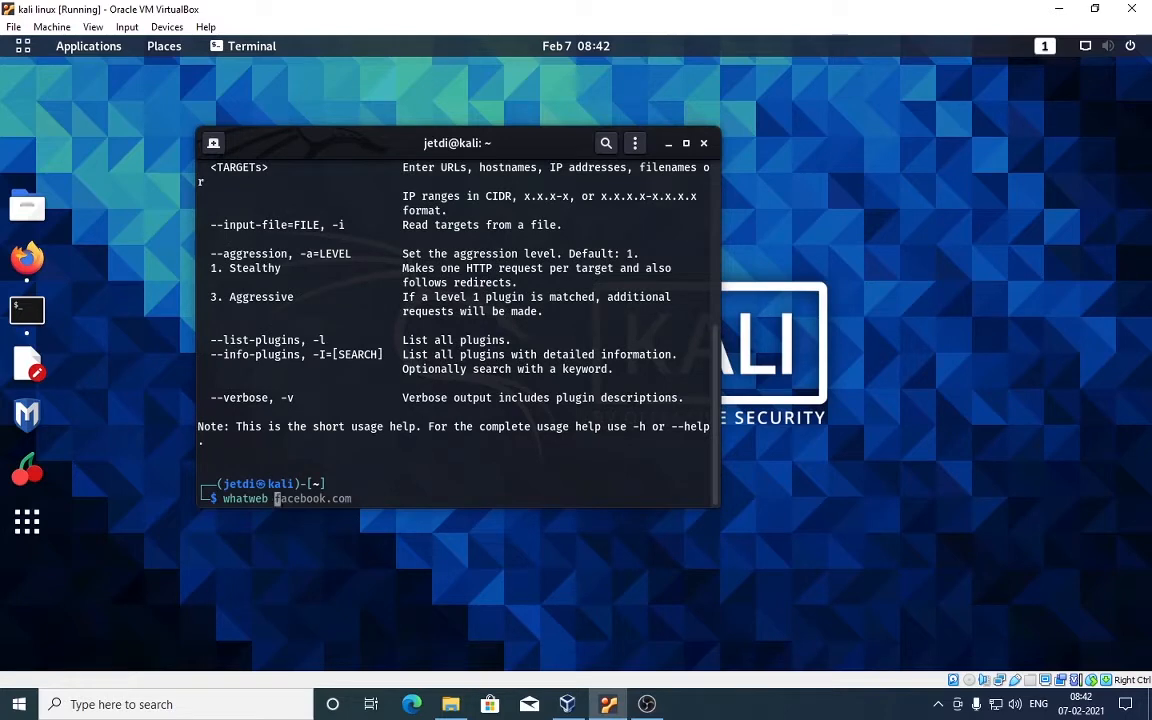
type("--help")
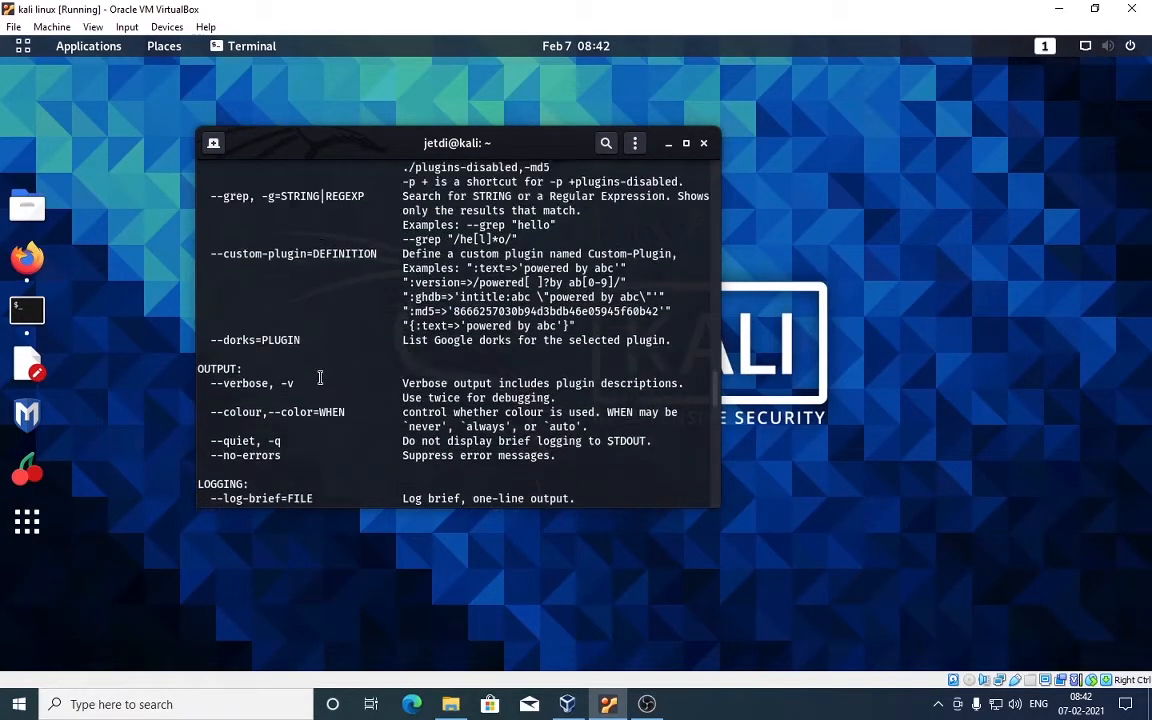
scroll("down", 3)
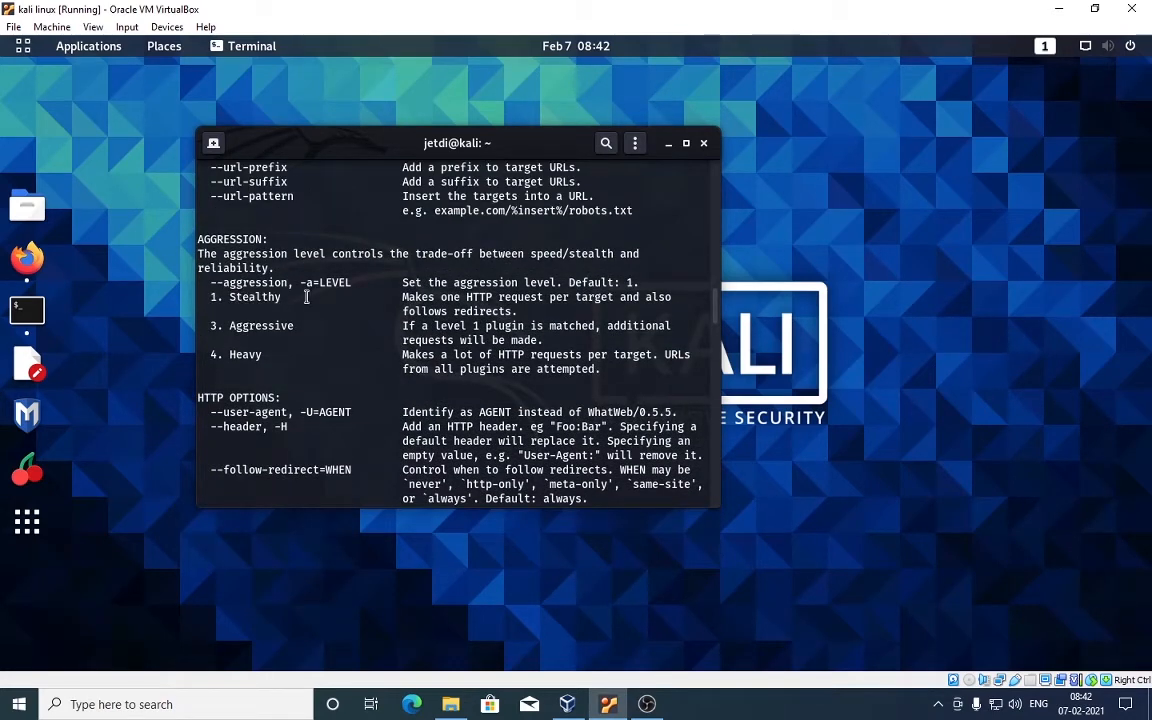
mouse_move(214, 356)
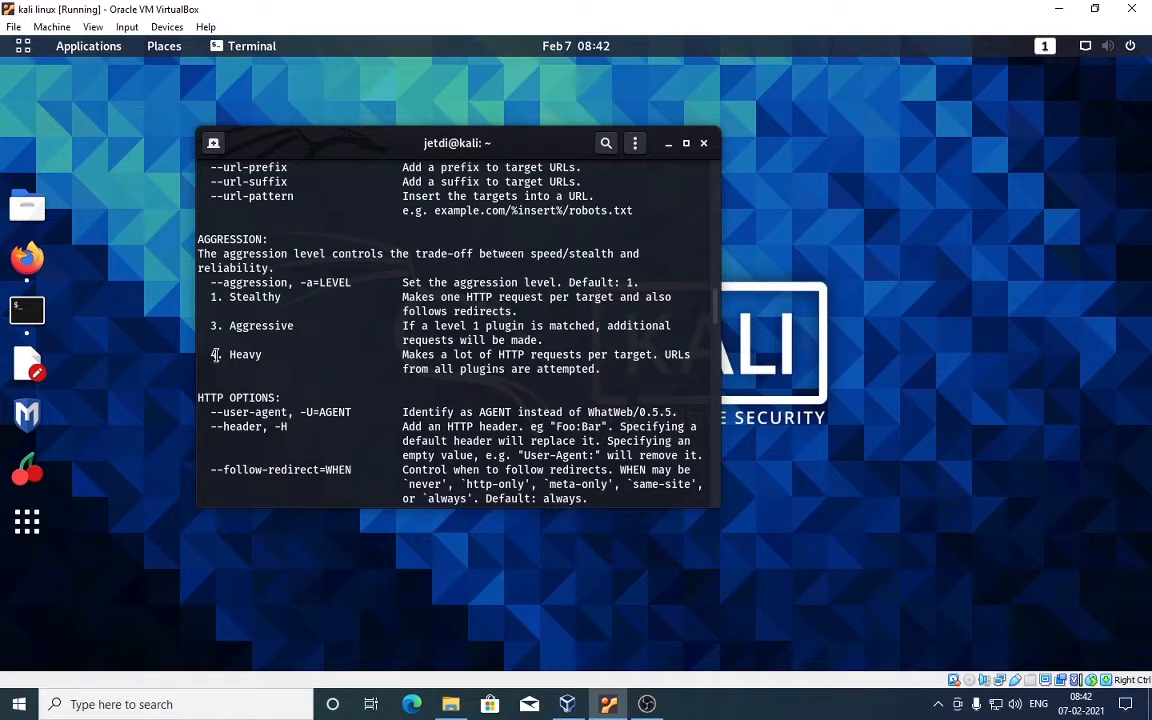
mouse_move(296, 356)
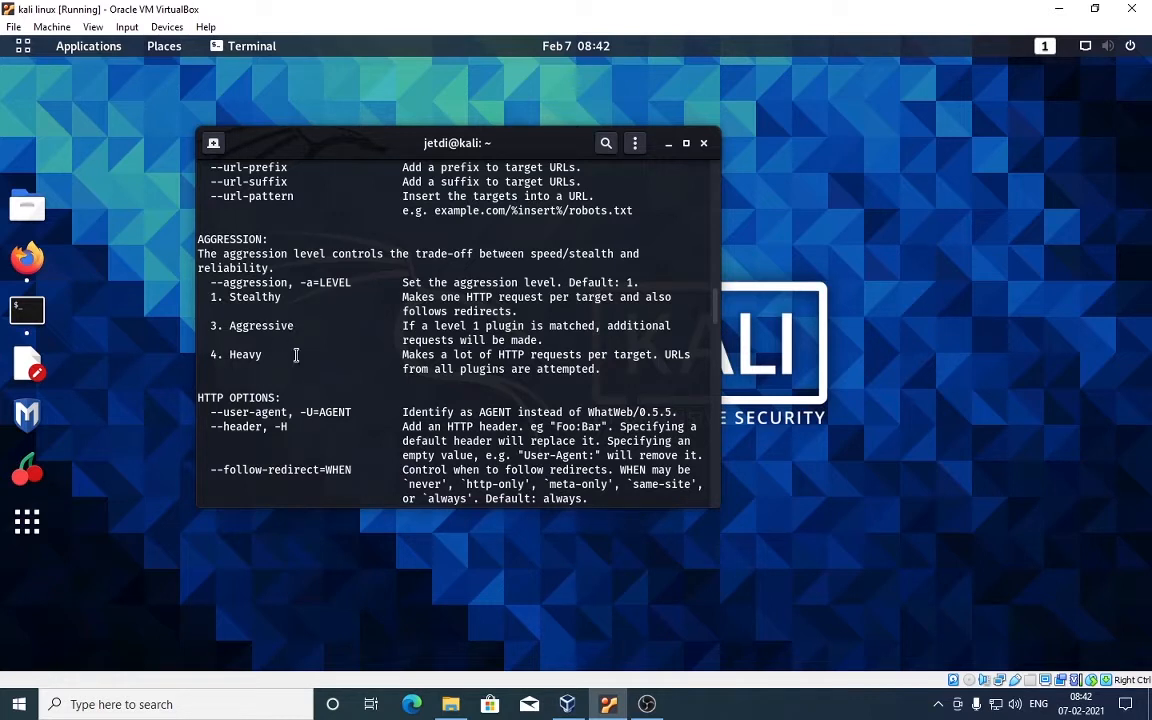
mouse_move(320, 324)
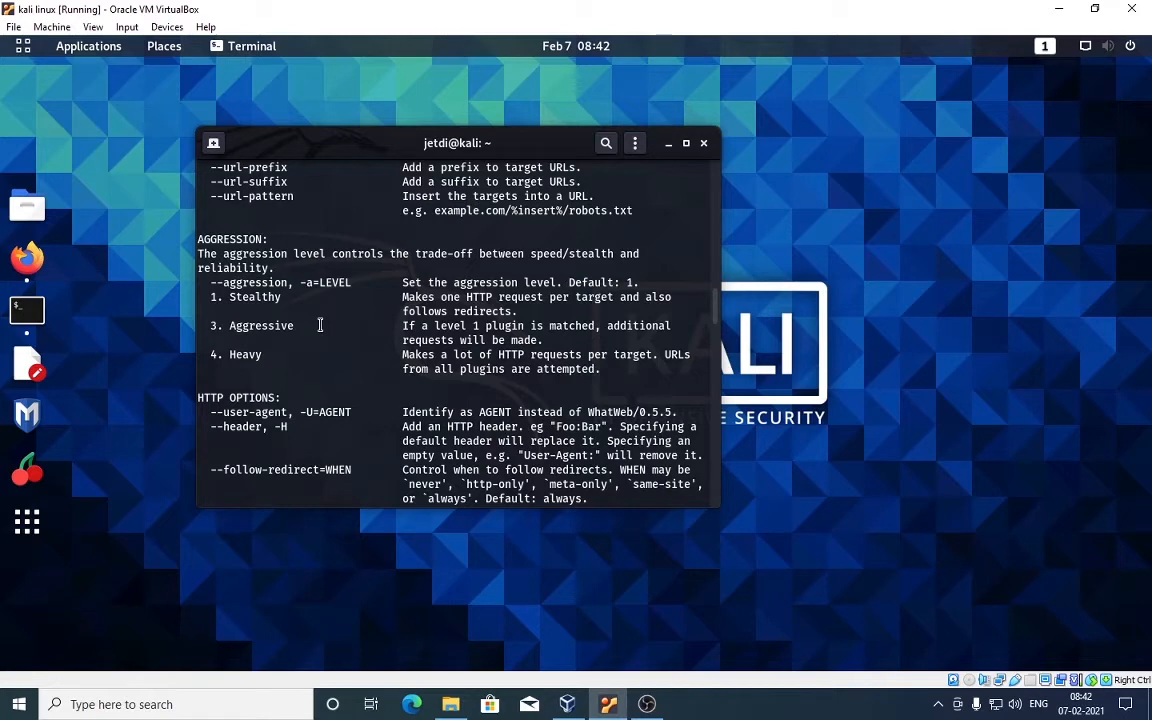
scroll("down", 3)
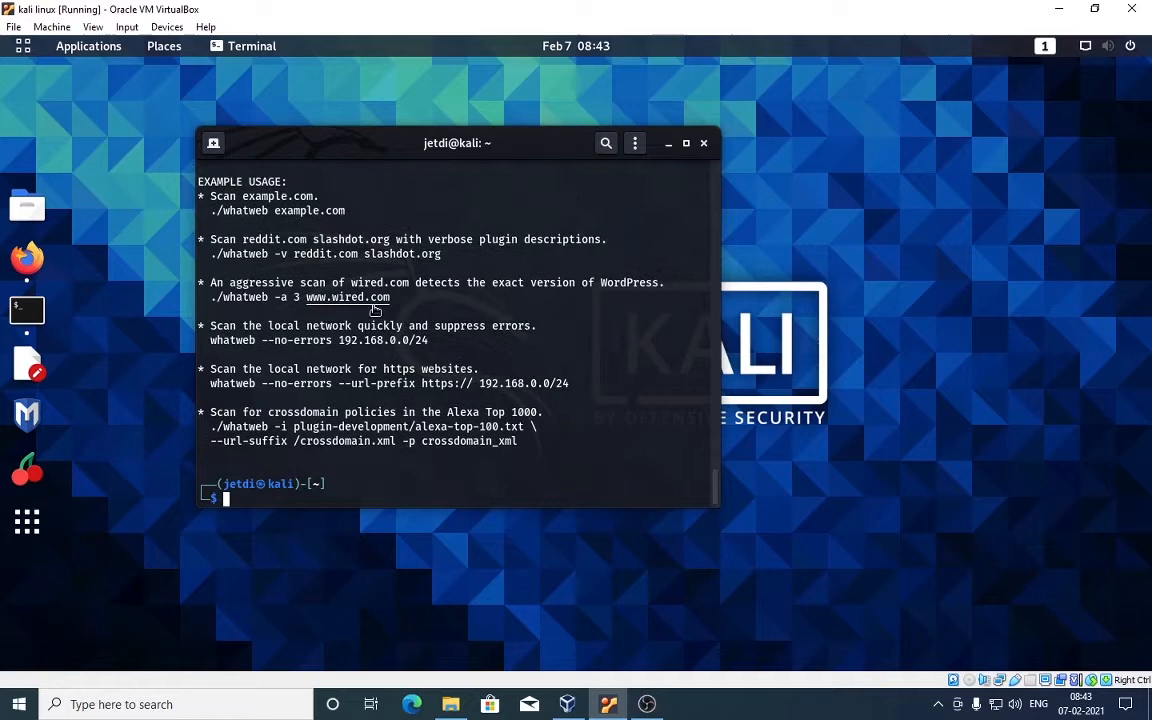
- Launch whatweb facebook.com -v to start a verbose scan of facebook.com
type("whatweb --help")
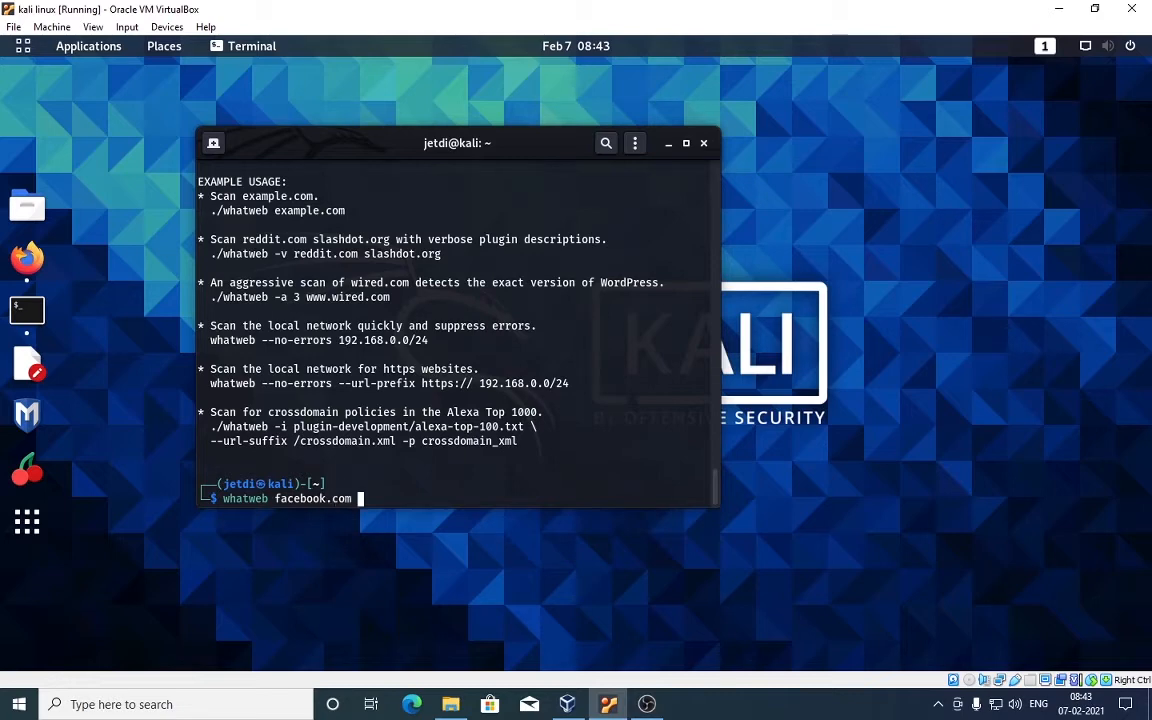
type("-v")
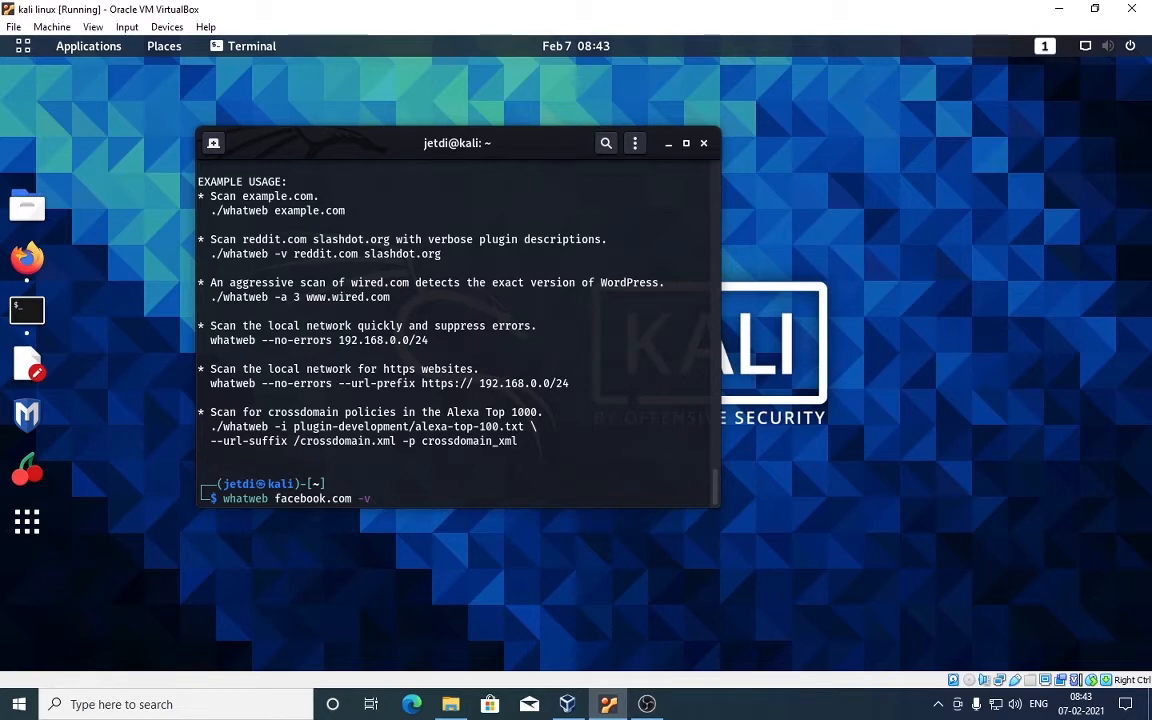
key("Return")
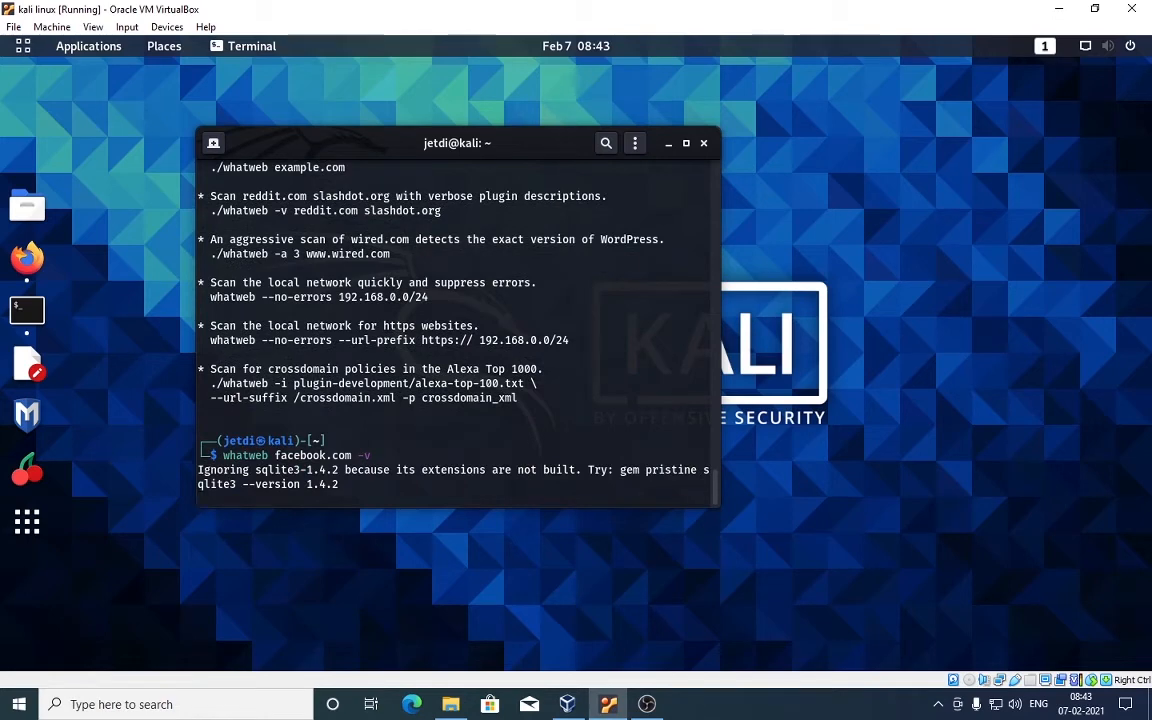
key("Return")
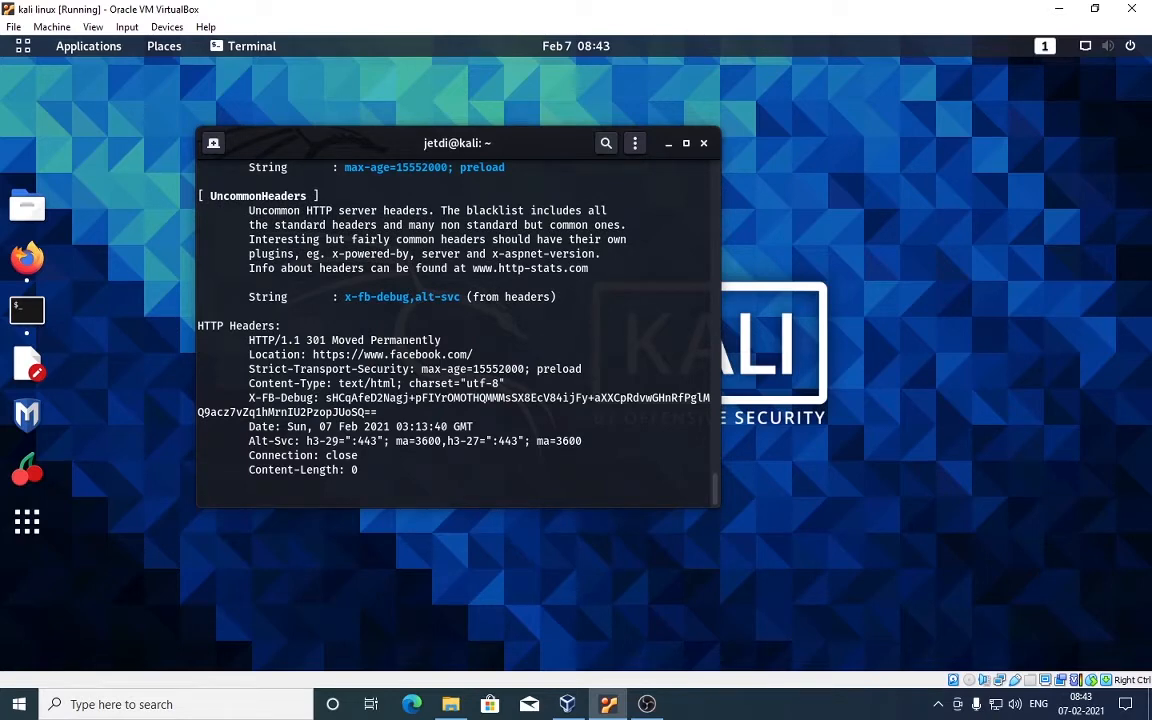
key("Return")
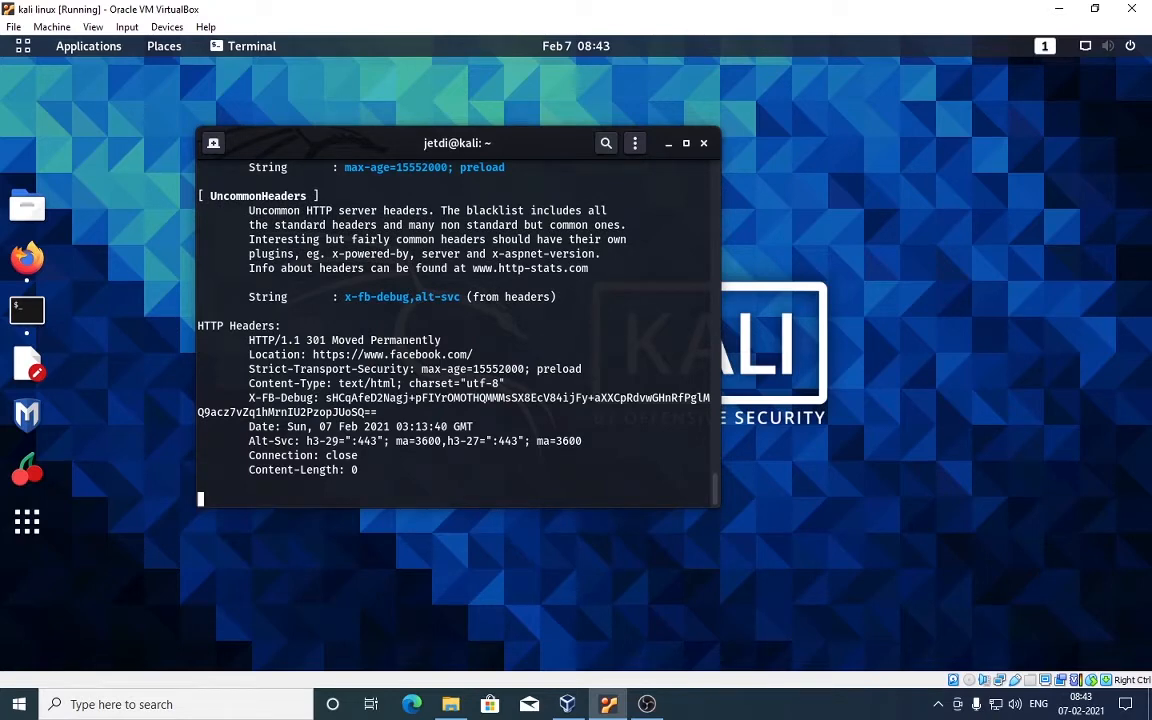
scroll("down", 3)
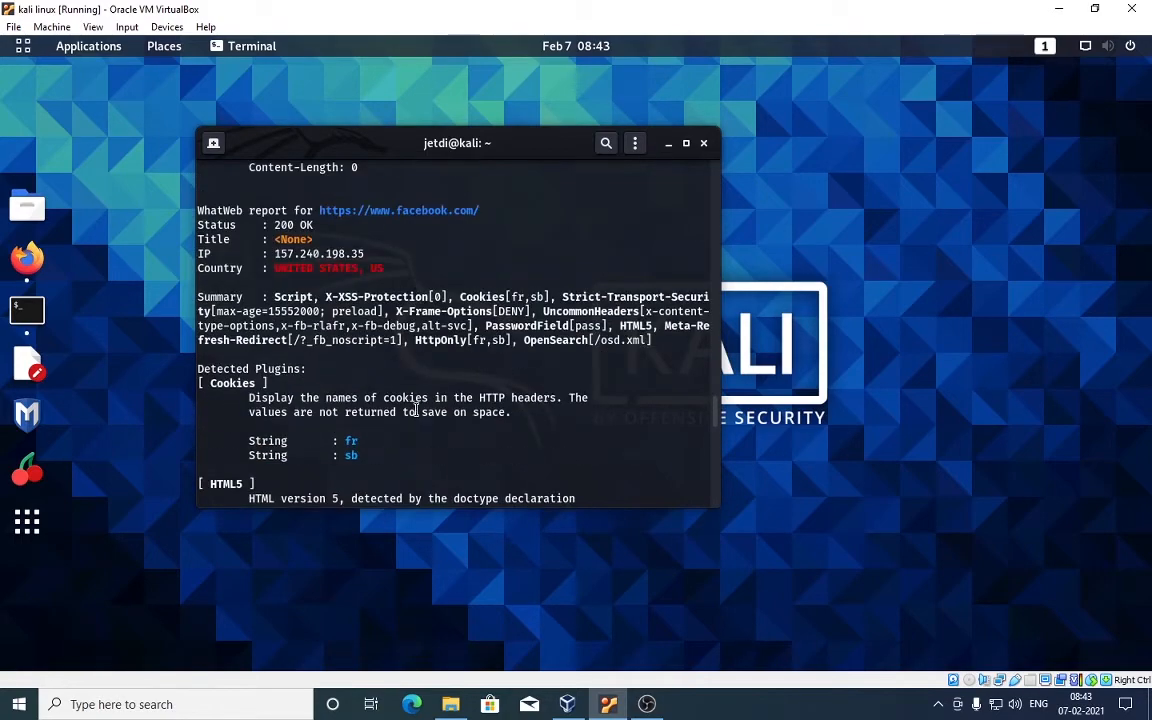
scroll("down", 3)
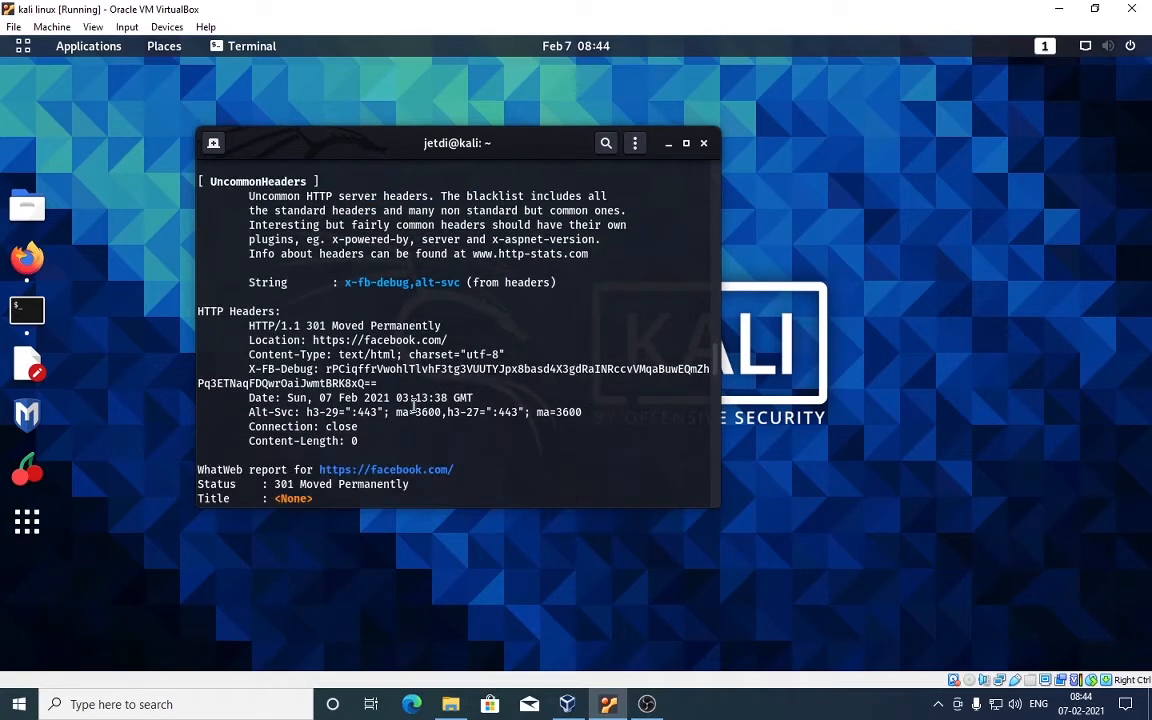
scroll("down", 3)
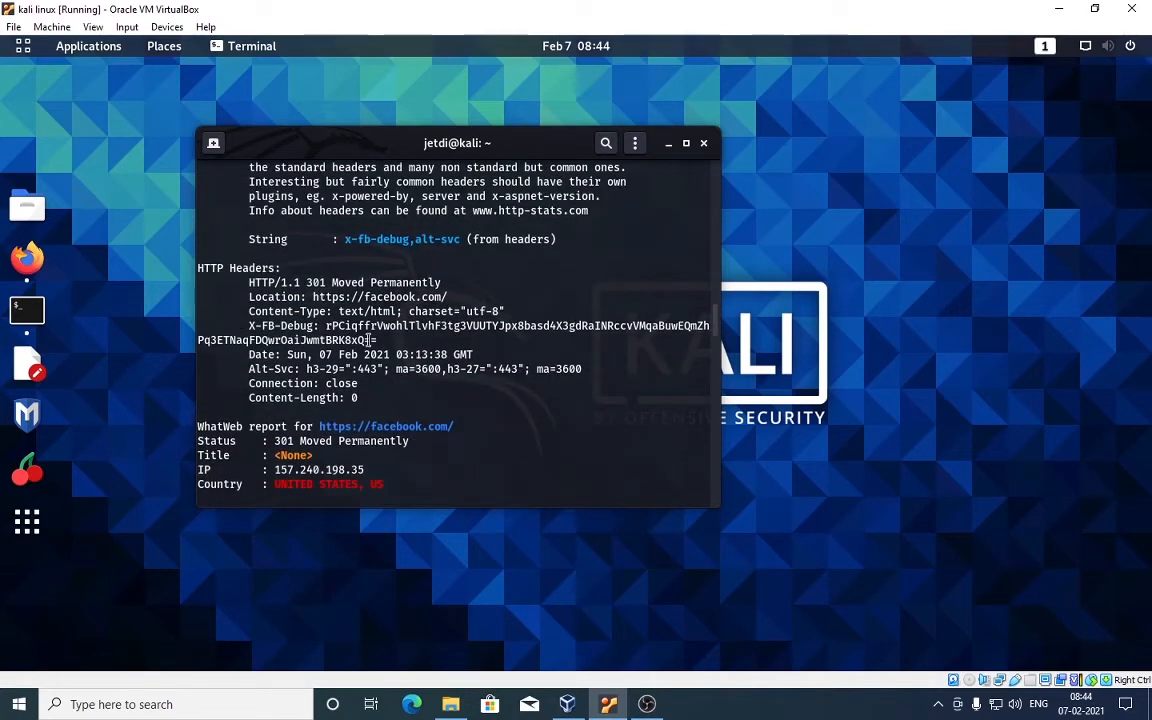
scroll("down", 3)
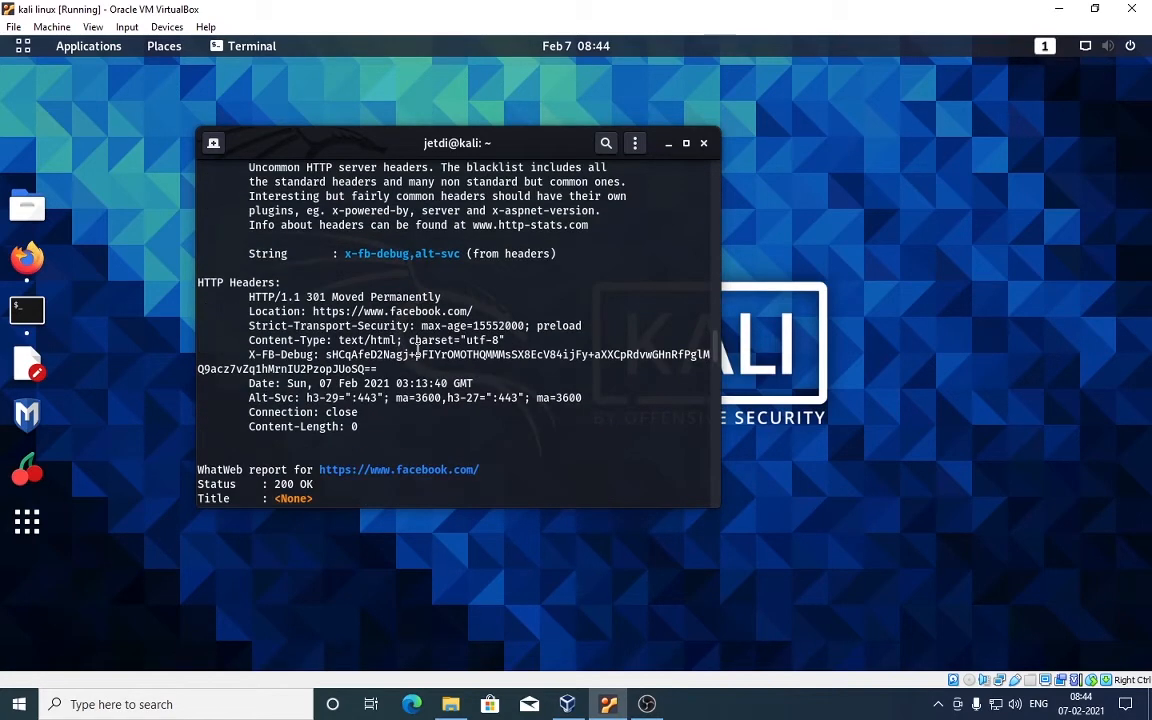
mouse_move(426, 364)
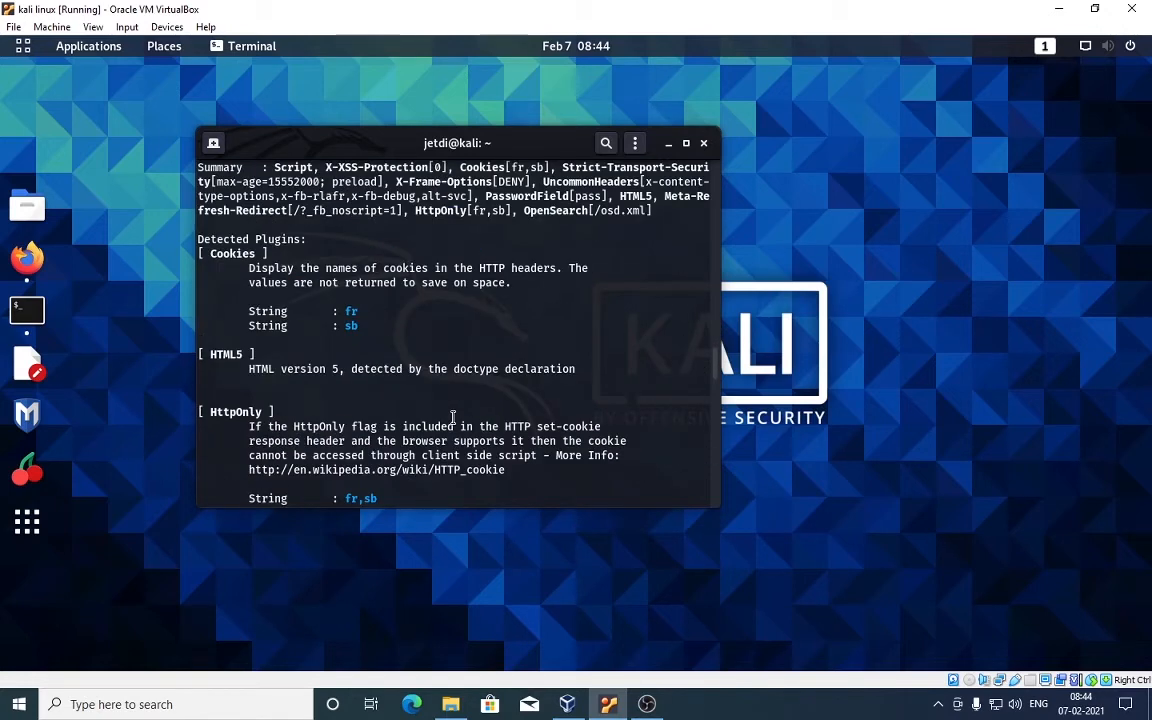
- Scroll through the Detected Plugins sections: Cookies, HTML5, HttpOnly, OpenSearch and X-XSS-Protection for the noscript URL report
scroll("down", 3)
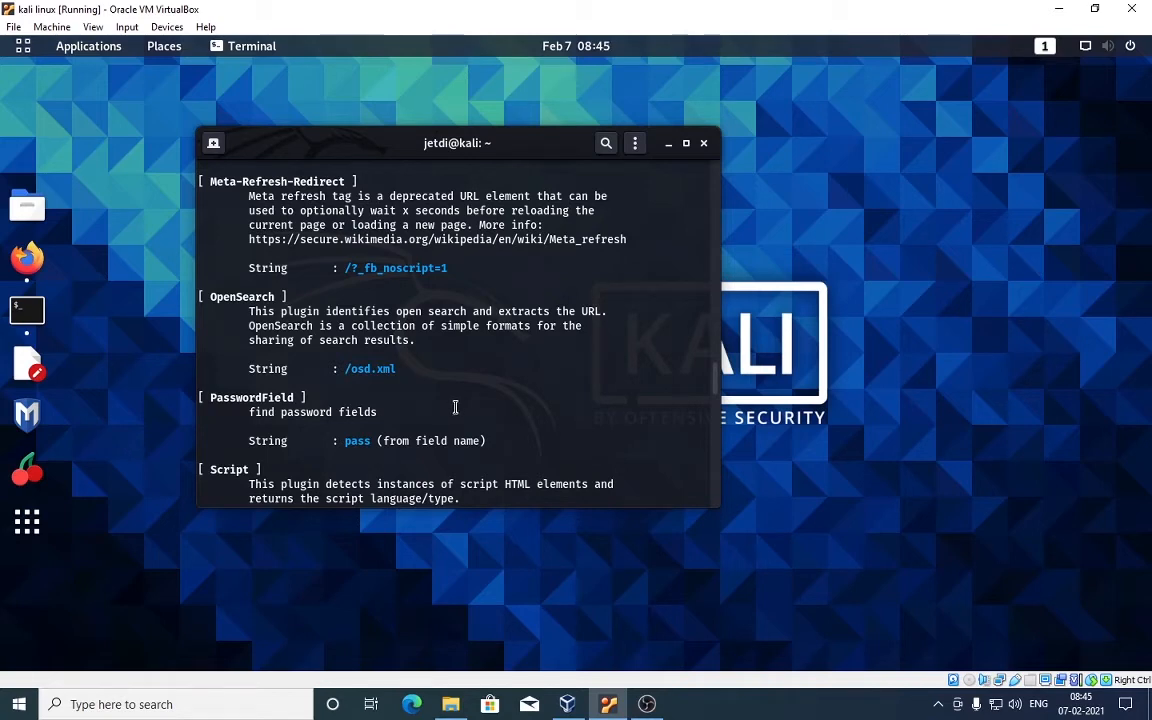
scroll("down", 3)
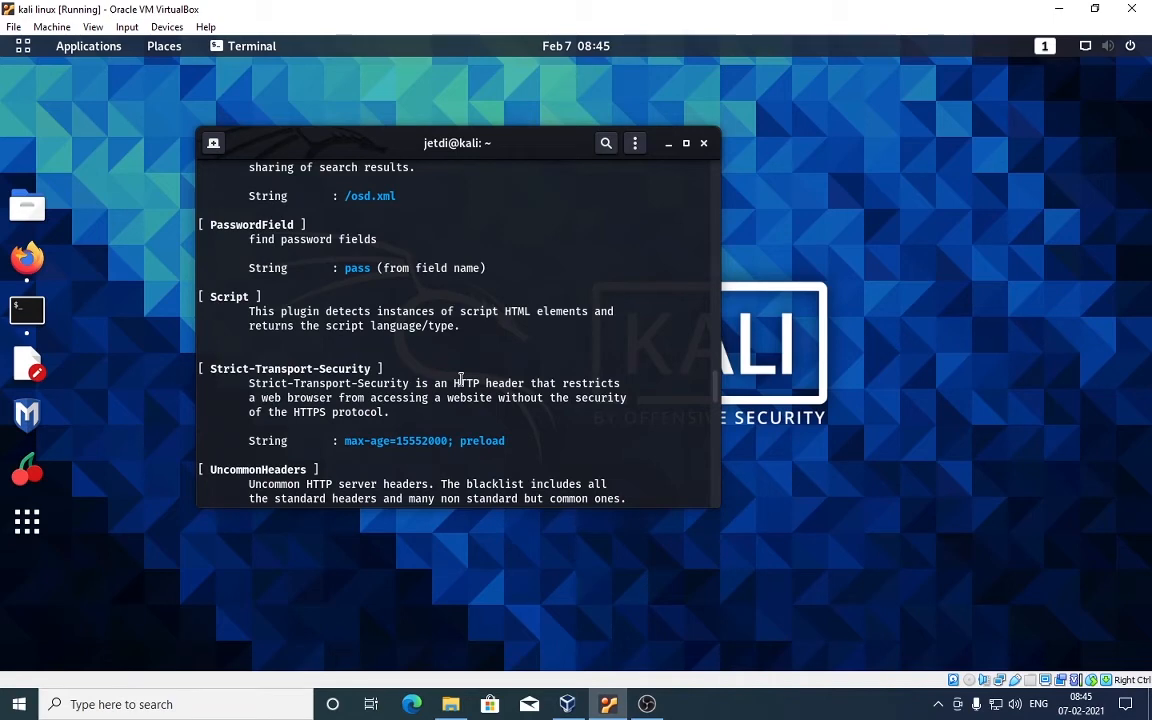
scroll("down", 3)
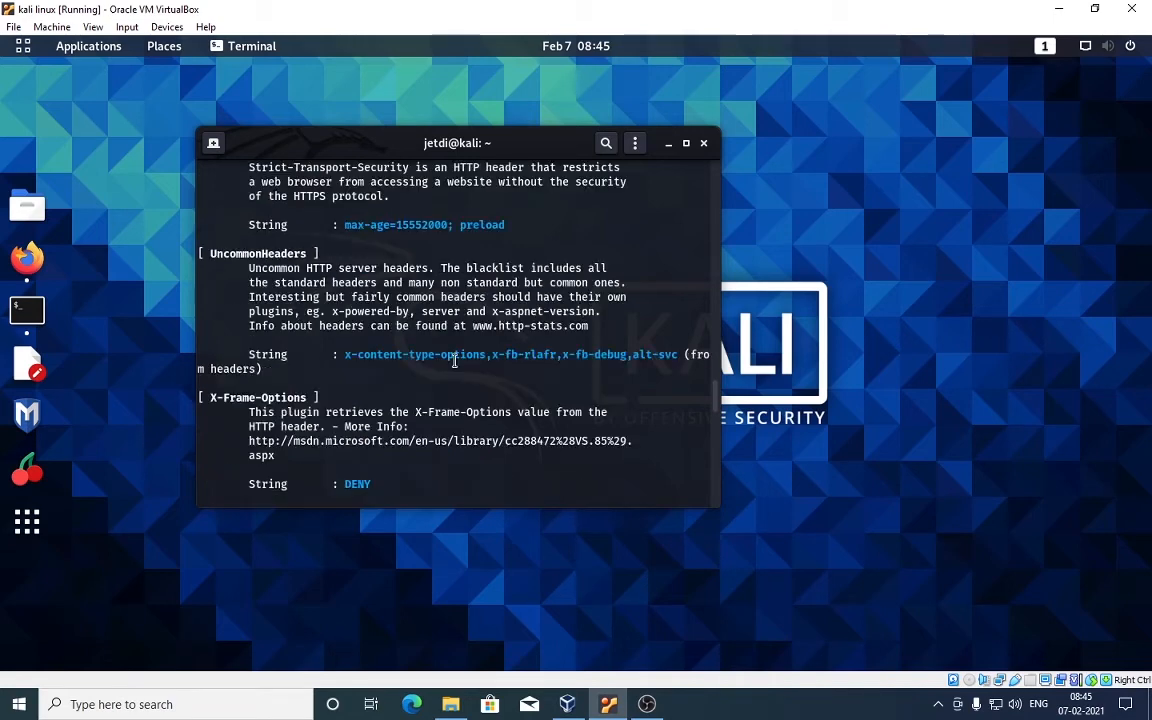
scroll("down", 3)
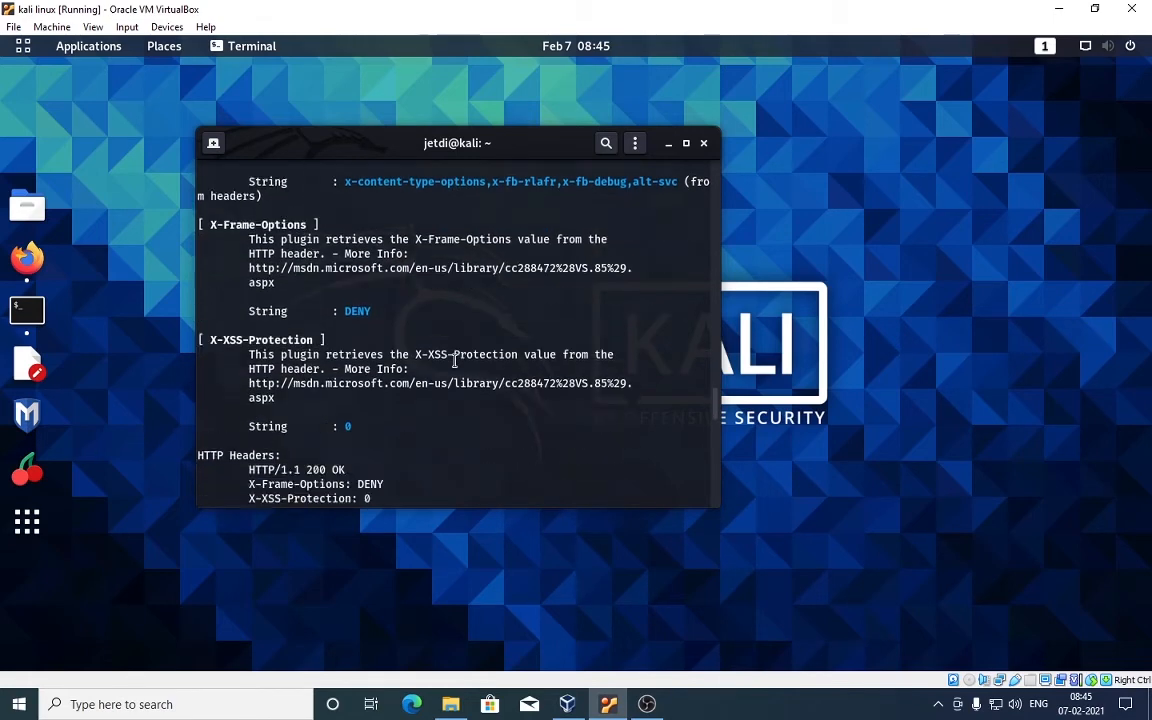
scroll("down", 3)
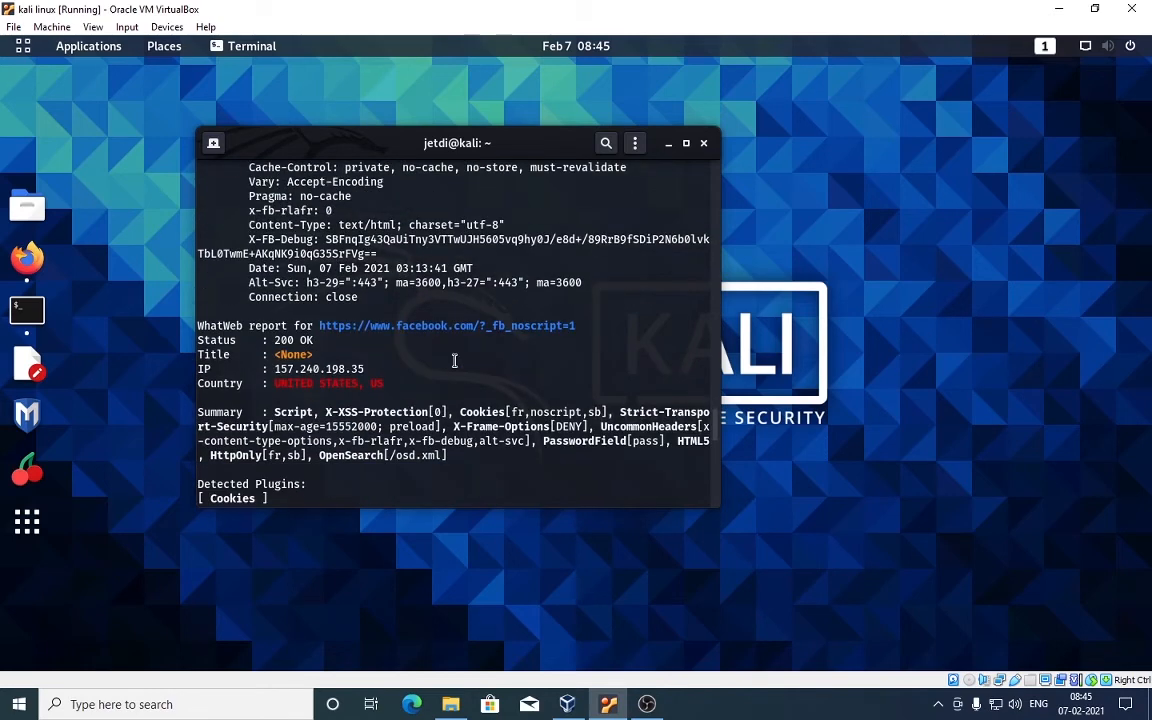
scroll("down", 3)
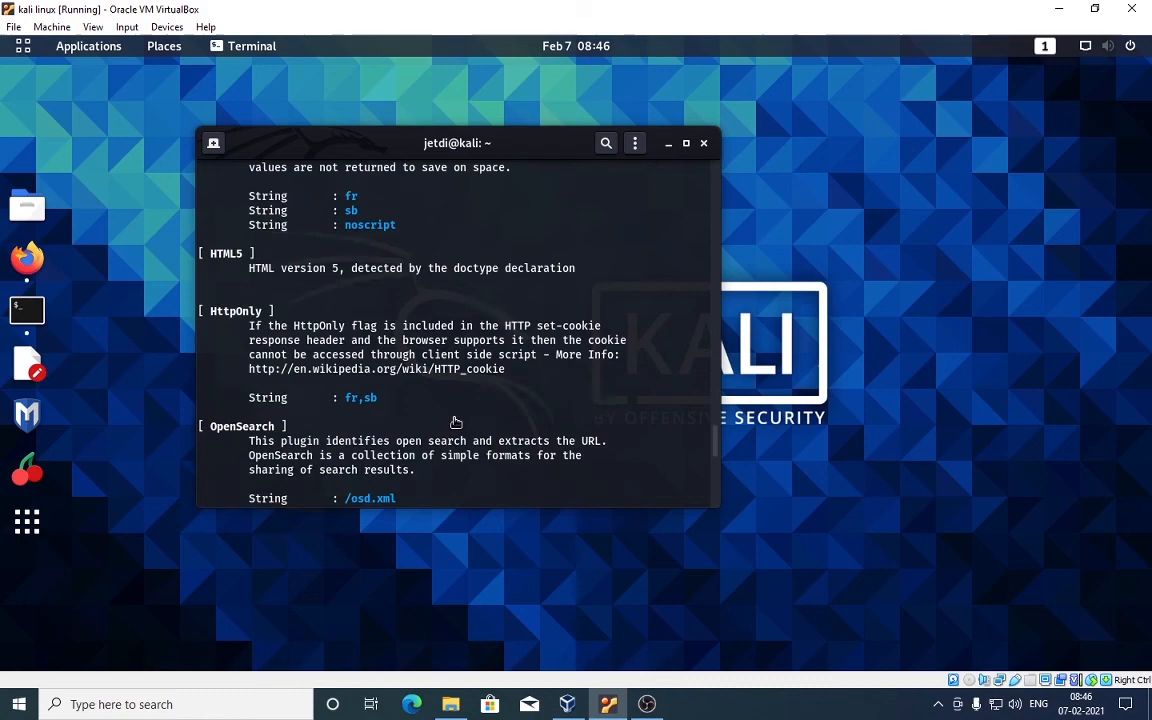
mouse_move(452, 418)
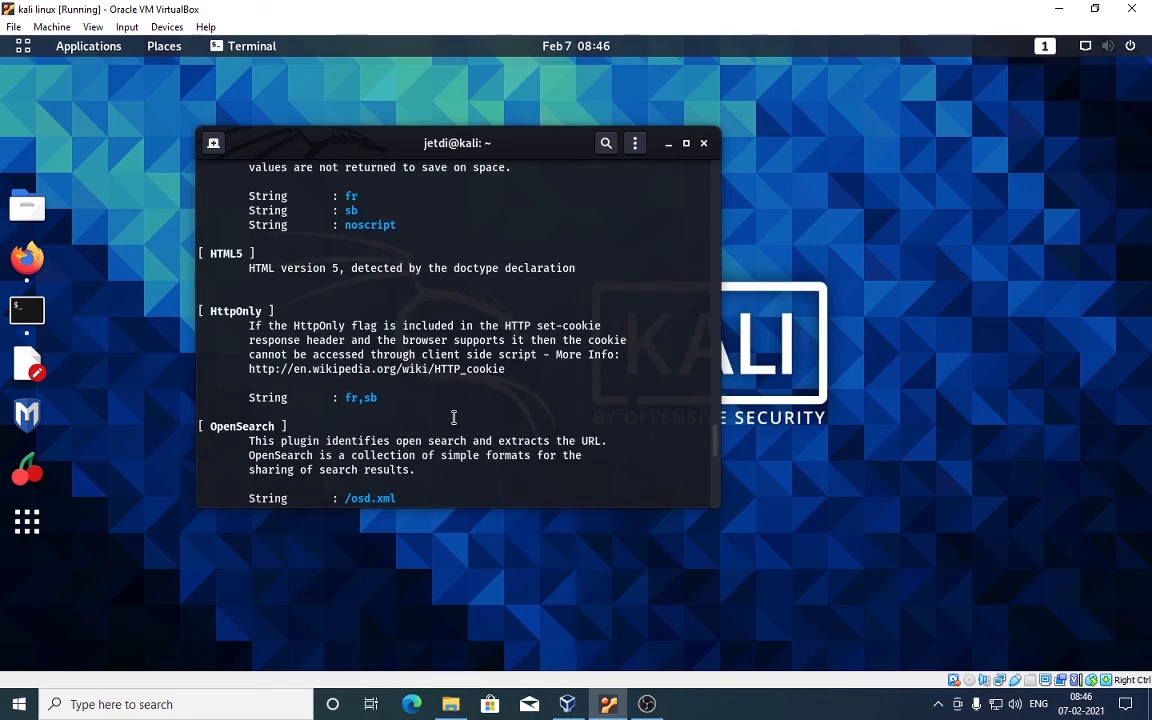